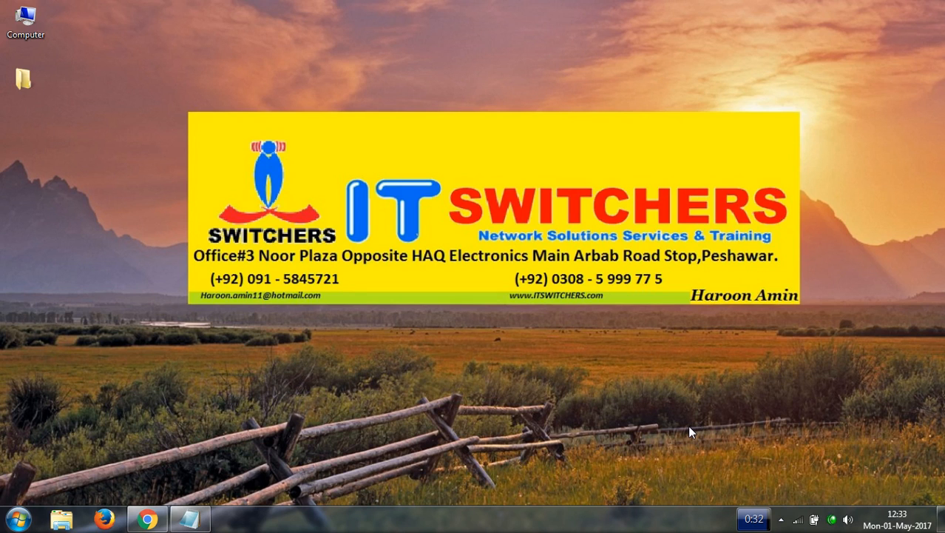
- Bring up the Notepad how-to note on mirroring Android via USB with Wondershare MirrorGO
{"action": "left_click", "coordinate": [189, 518]}
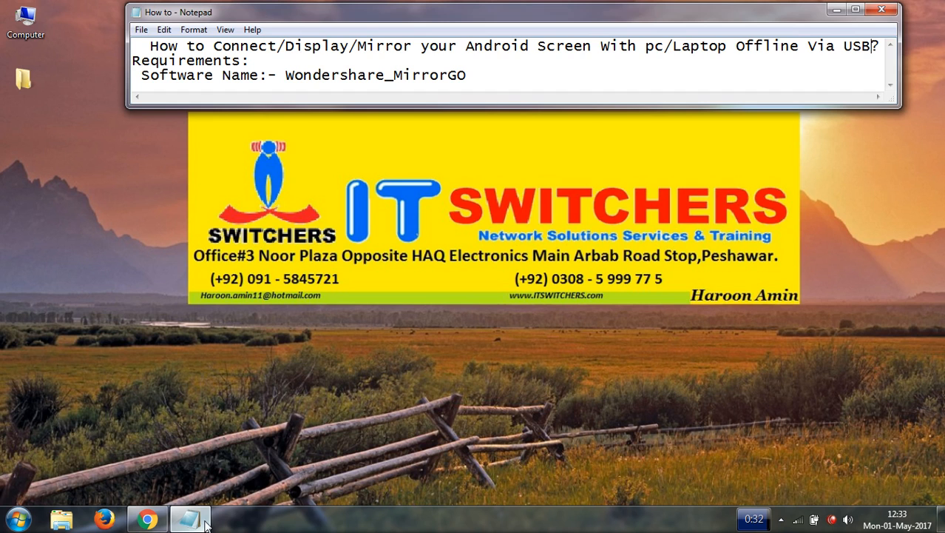
- Open the Wondershare.net search result in a new tab
{"action": "left_click", "coordinate": [189, 517]}
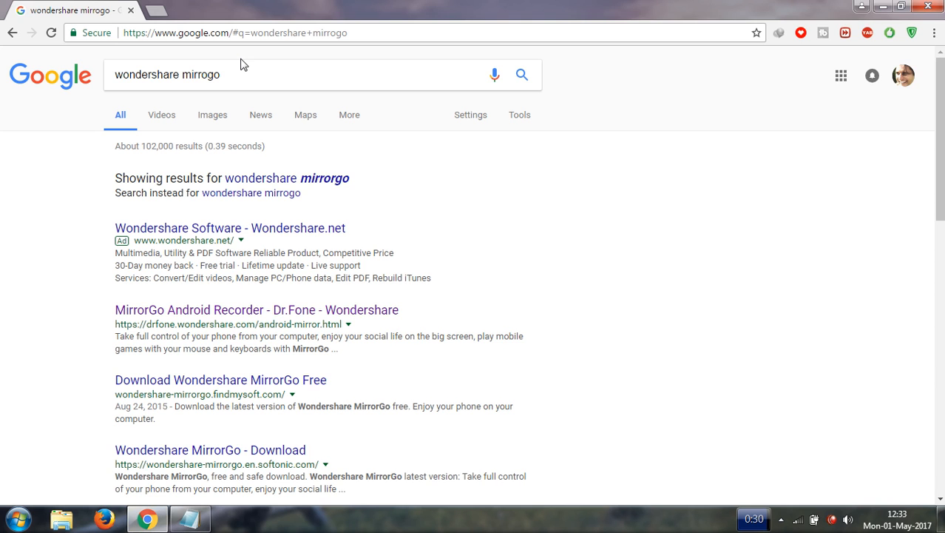
{"action": "mouse_move", "coordinate": [254, 107]}
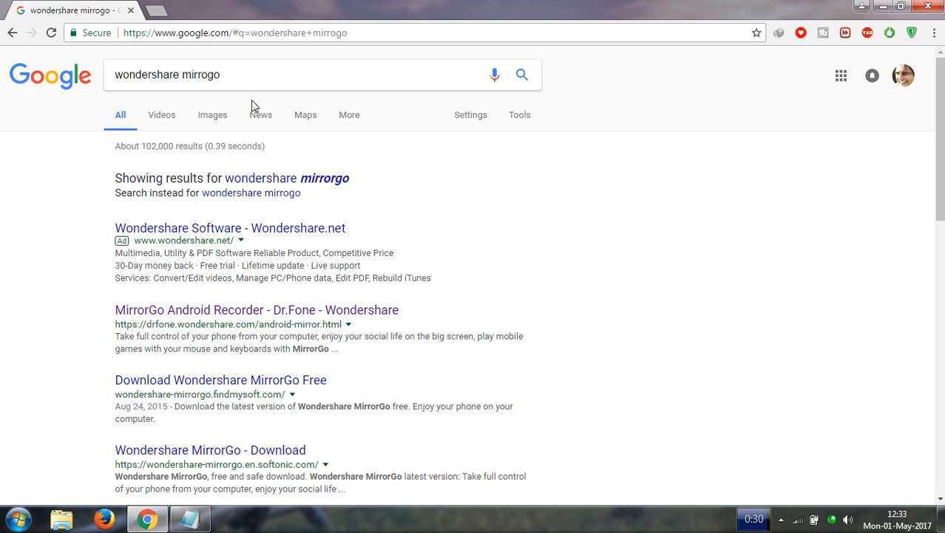
{"action": "scroll", "scroll_direction": "down", "scroll_amount": 3}
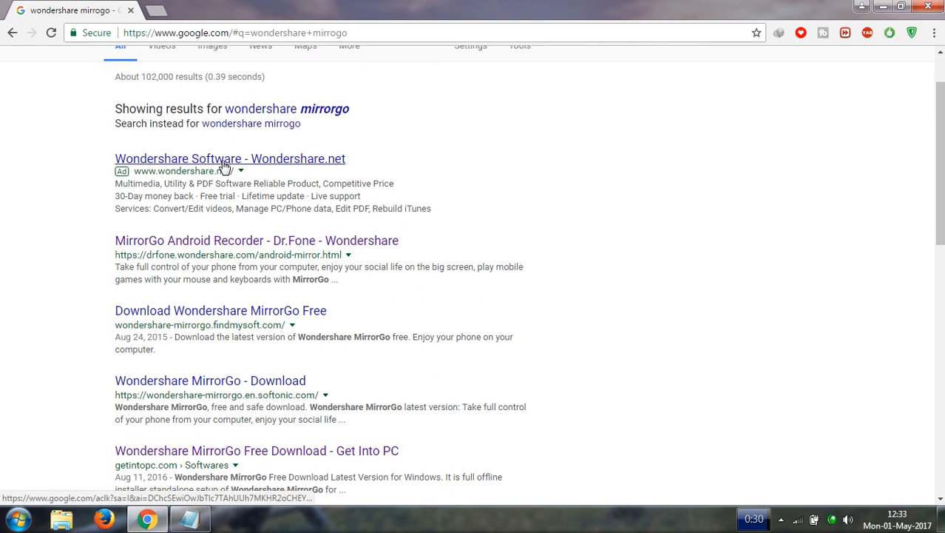
{"action": "right_click", "coordinate": [222, 161]}
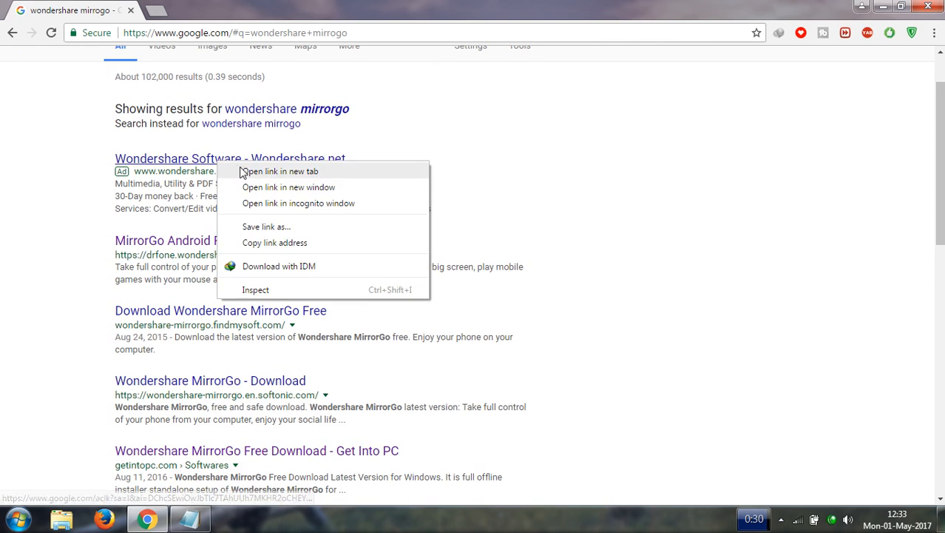
{"action": "left_click", "coordinate": [281, 172]}
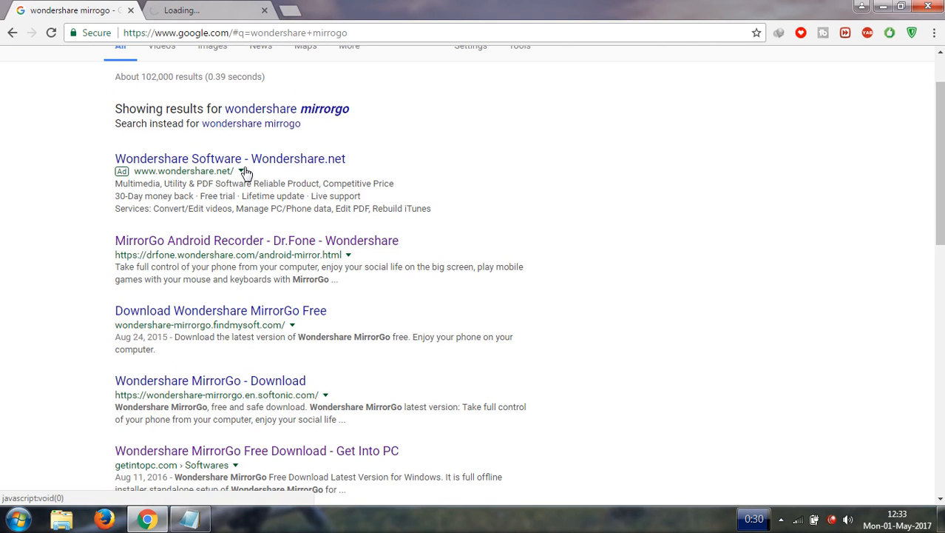
- Open the Get Into PC MirrorGo download result in a new tab
{"action": "left_click", "coordinate": [231, 158]}
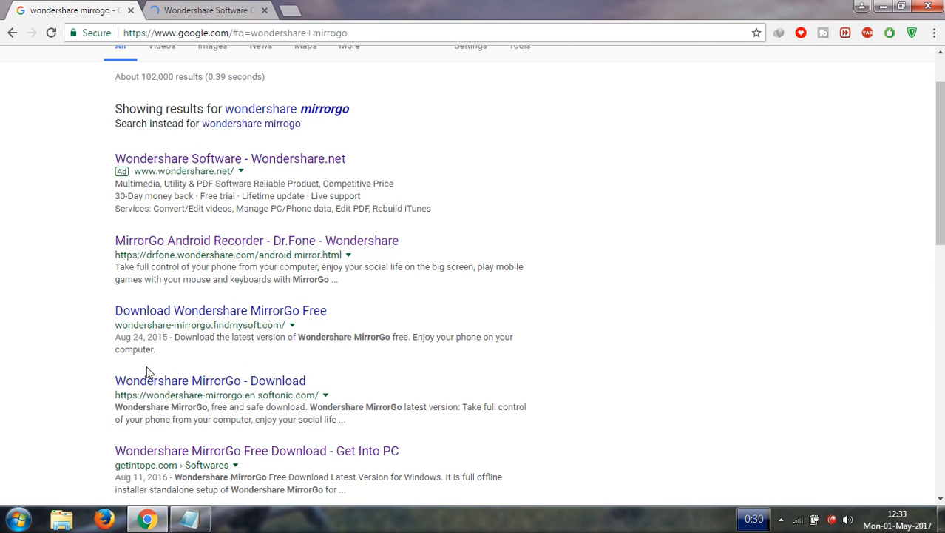
{"action": "scroll", "scroll_direction": "down", "scroll_amount": 3}
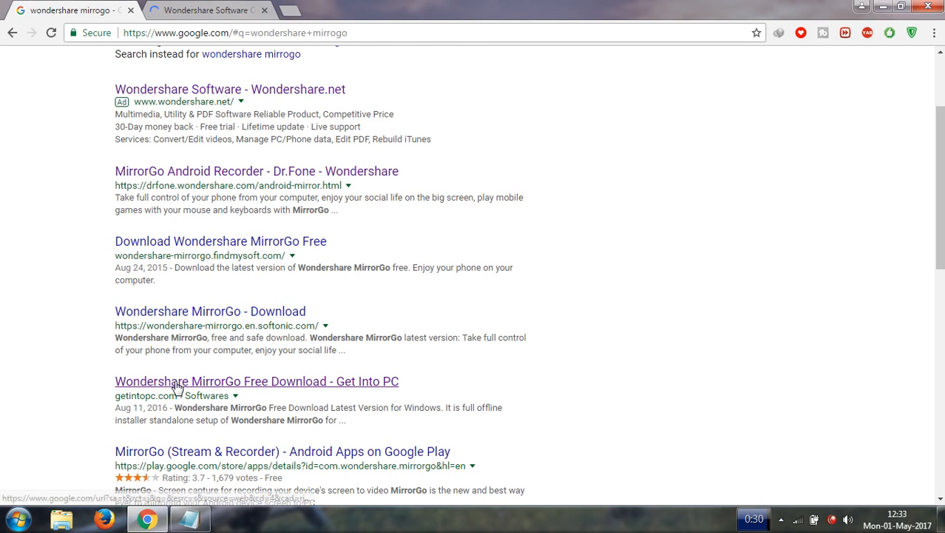
{"action": "right_click", "coordinate": [220, 239]}
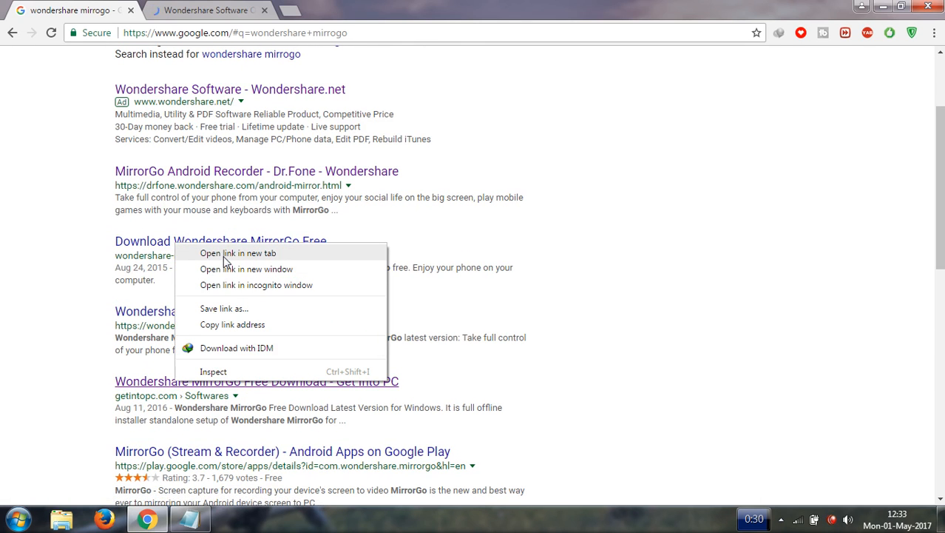
{"action": "left_click", "coordinate": [238, 252]}
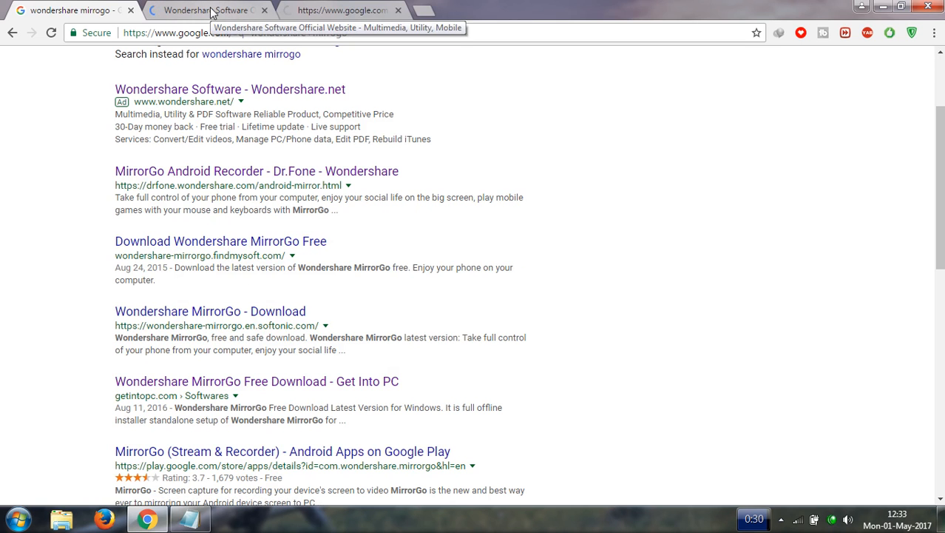
- Review the Get Into PC MirrorGo setup details down to the download button
{"action": "left_click", "coordinate": [256, 382]}
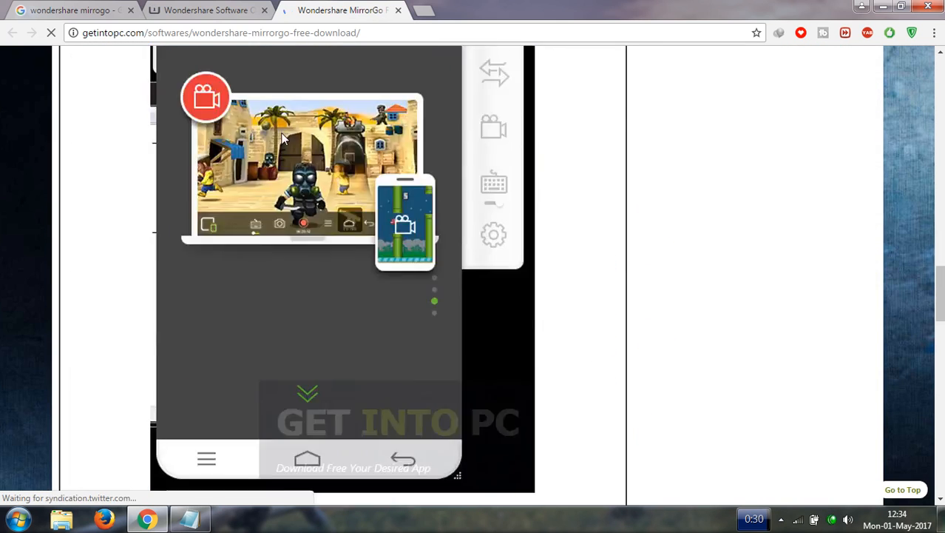
{"action": "scroll", "scroll_direction": "down", "scroll_amount": 3}
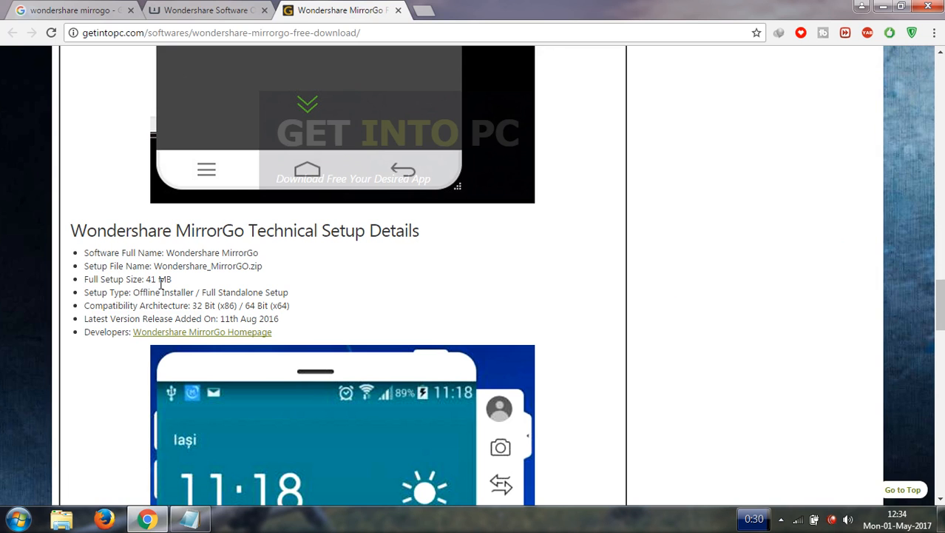
{"action": "scroll", "scroll_direction": "down", "scroll_amount": 3}
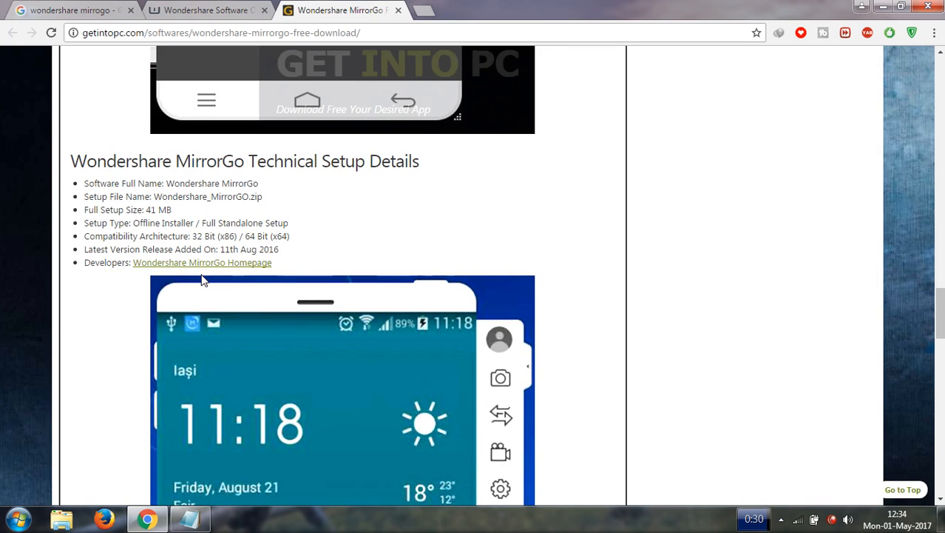
{"action": "scroll", "scroll_direction": "down", "scroll_amount": 3}
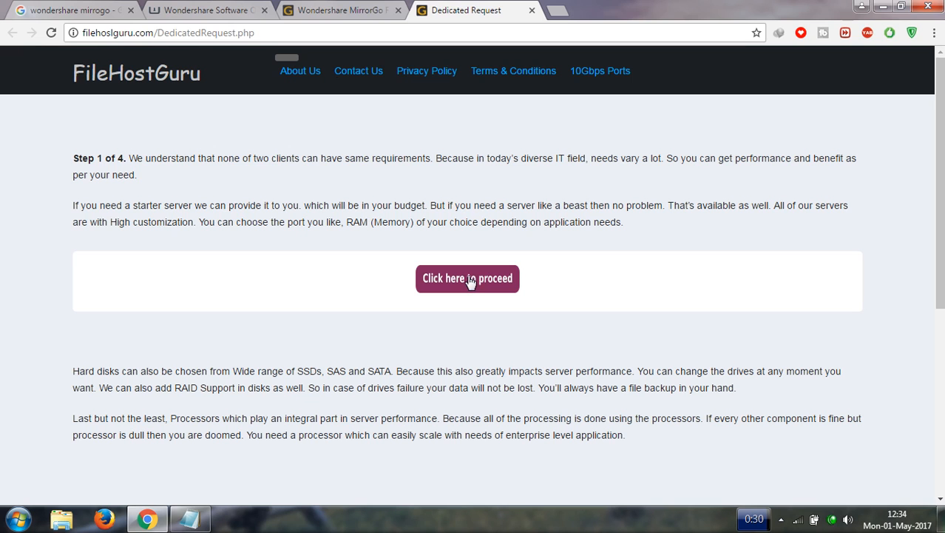
- Start the 41 MB MirrorGO zip download in IDM and return to the Wondershare store tab
{"action": "left_click", "coordinate": [468, 278]}
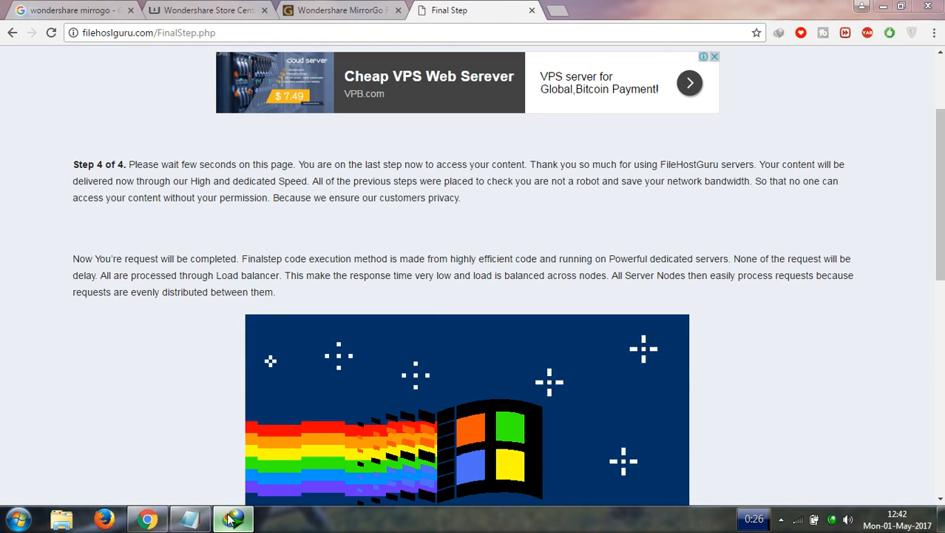
{"action": "left_click", "coordinate": [233, 518]}
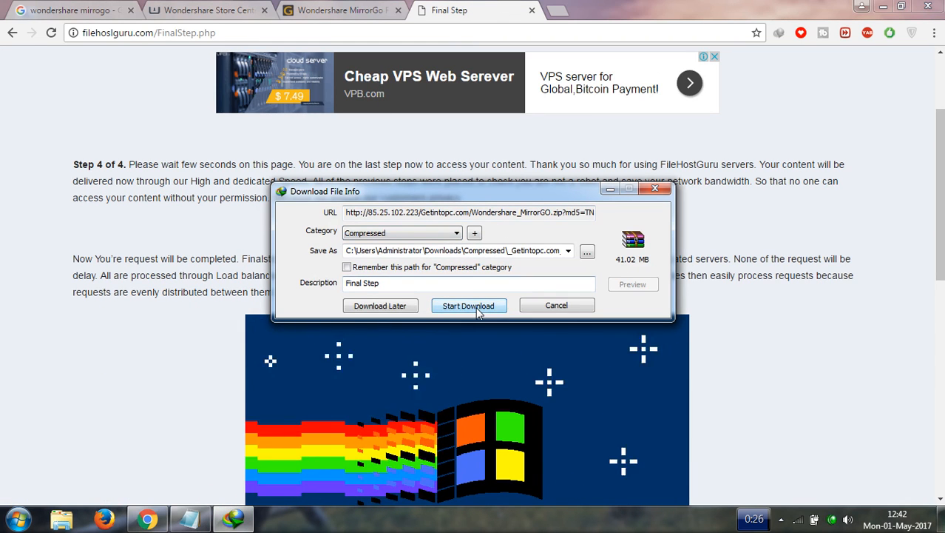
{"action": "mouse_move", "coordinate": [468, 305]}
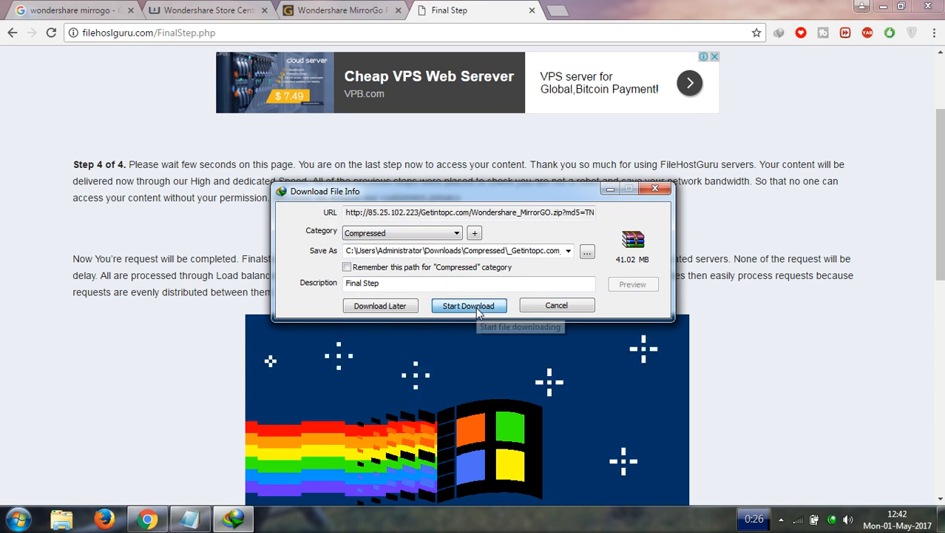
{"action": "left_click", "coordinate": [468, 305]}
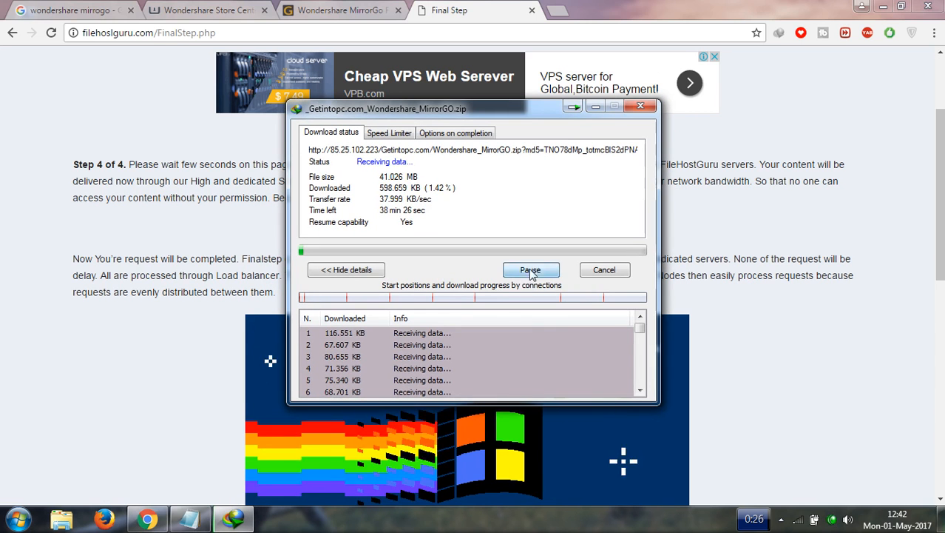
{"action": "left_click", "coordinate": [641, 107]}
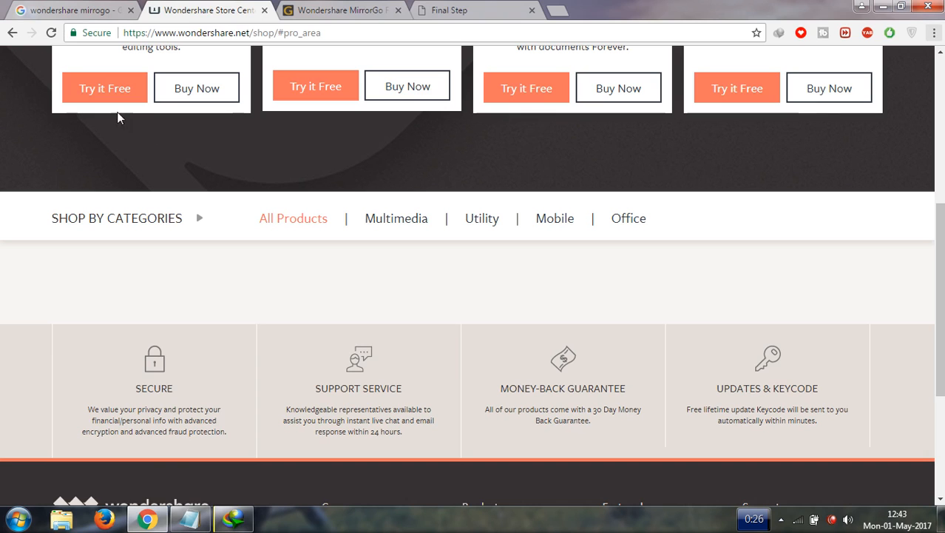
- Minimize the browser to reveal the desktop with the Wondershare MirrorGO folder
{"action": "left_click", "coordinate": [104, 88]}
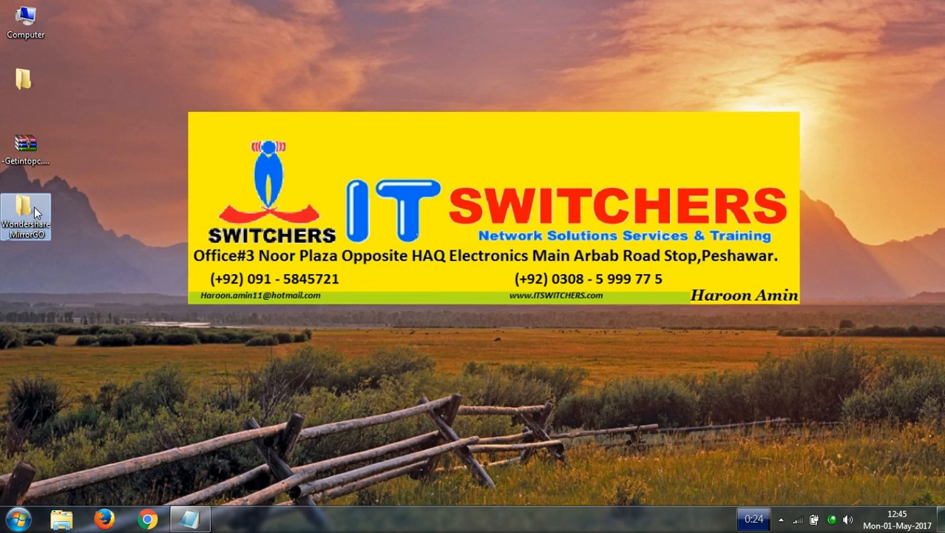
- Run mirror_go_full1906 from the MirrorGO folder in English, accepting the license to install
{"action": "double_click", "coordinate": [27, 214]}
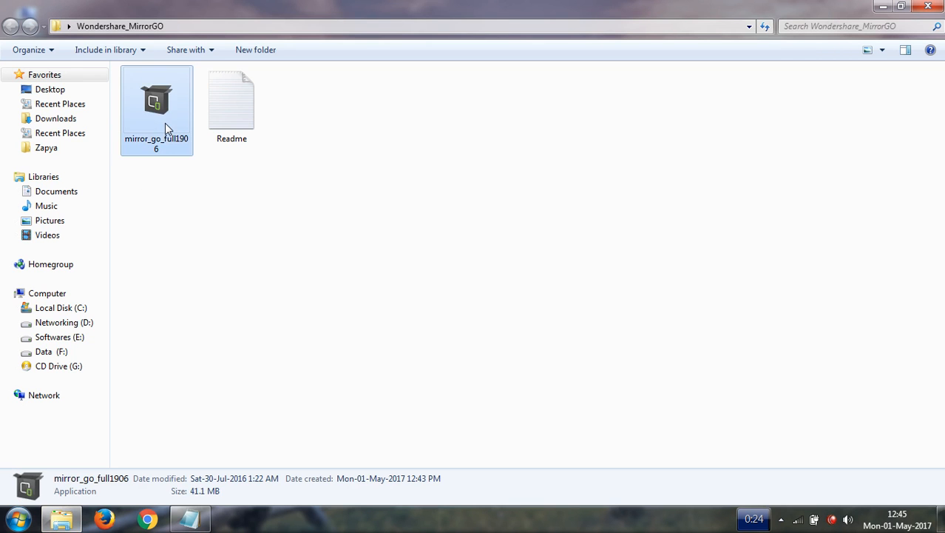
{"action": "double_click", "coordinate": [157, 100]}
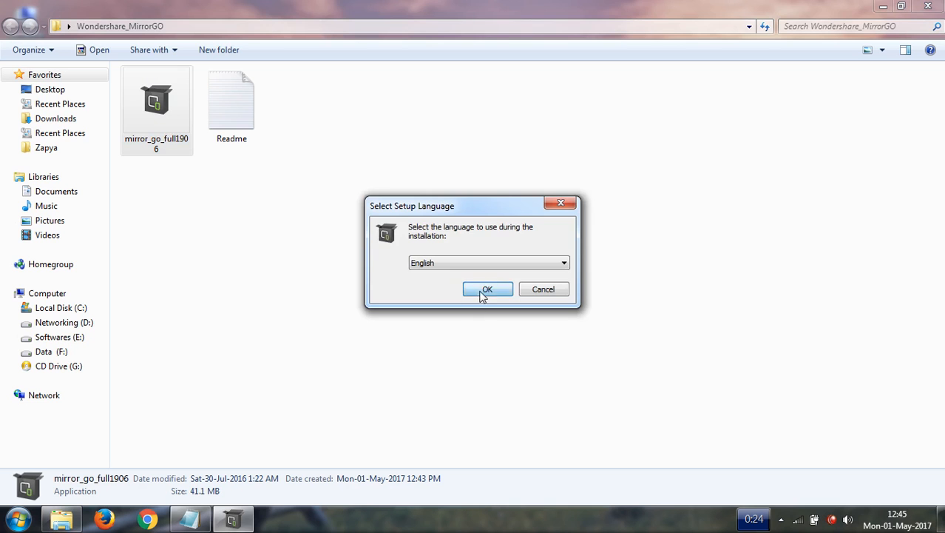
{"action": "left_click", "coordinate": [488, 288]}
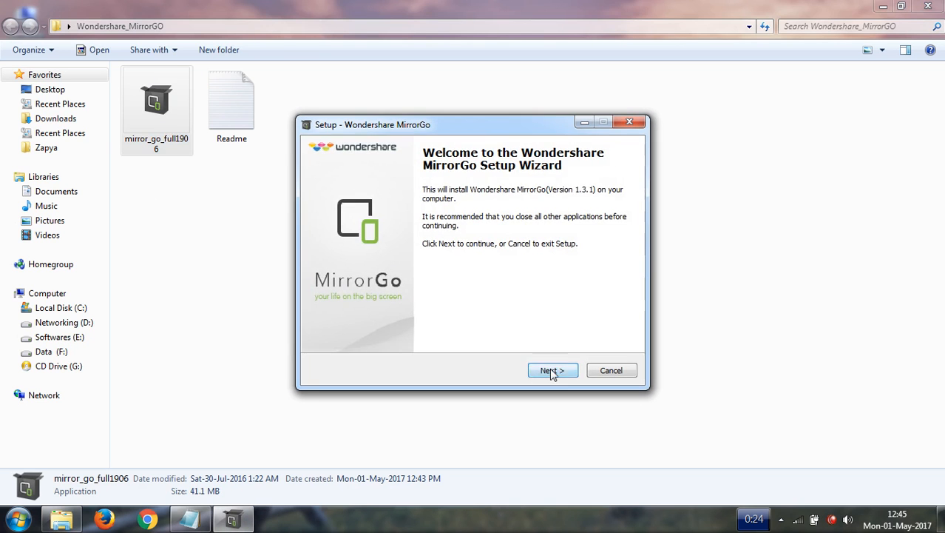
{"action": "left_click", "coordinate": [553, 370]}
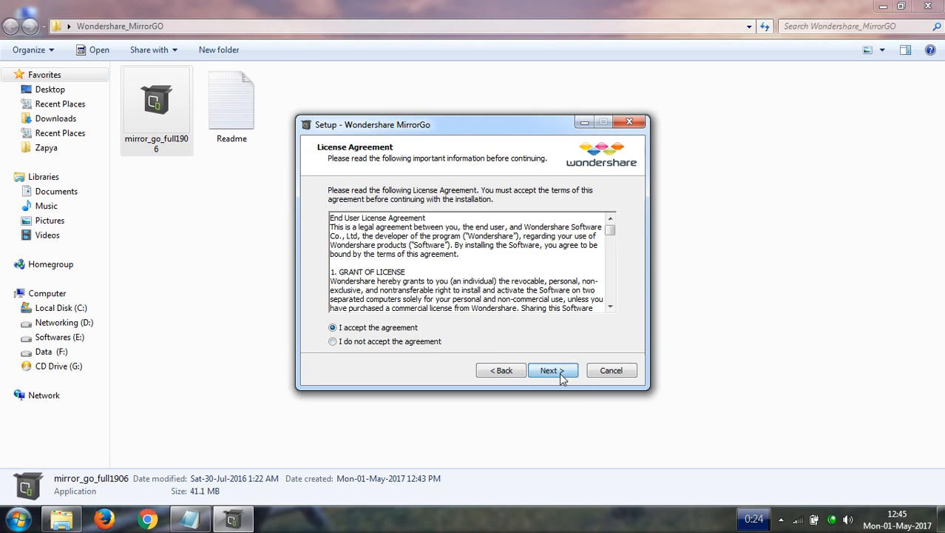
{"action": "left_click", "coordinate": [549, 369]}
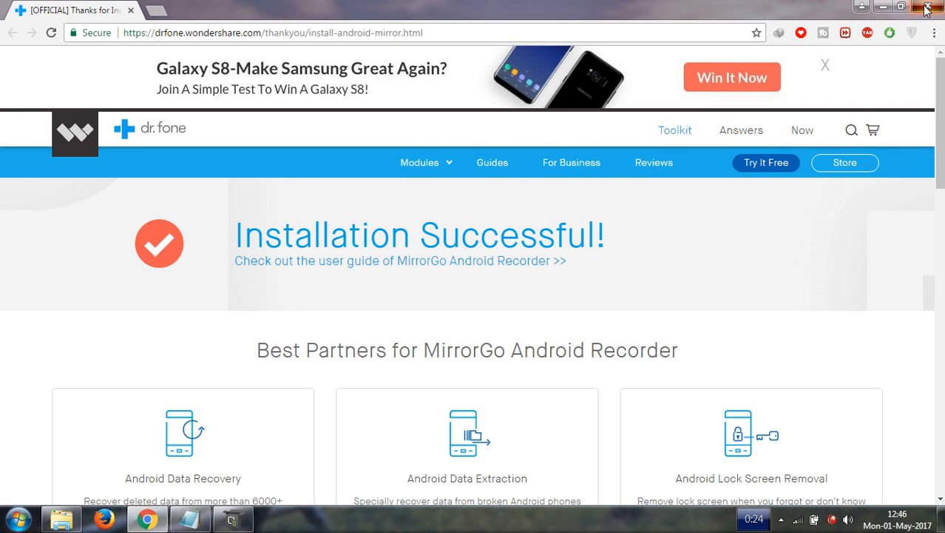
- Close the Installation Successful browser page
{"action": "left_click", "coordinate": [928, 6]}
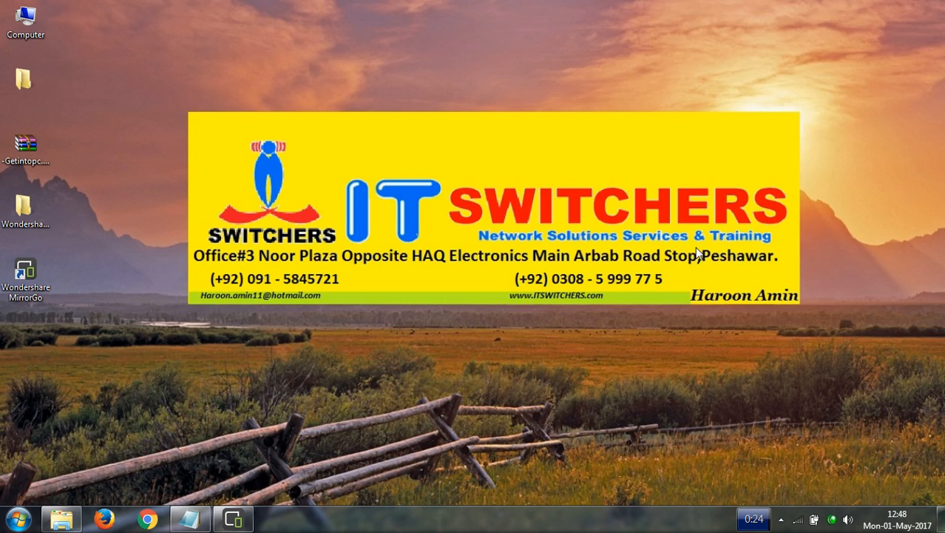
- Launch MirrorGo and open the mirrored phone's Tethering and Mobile hotspot settings
{"action": "left_click", "coordinate": [232, 517]}
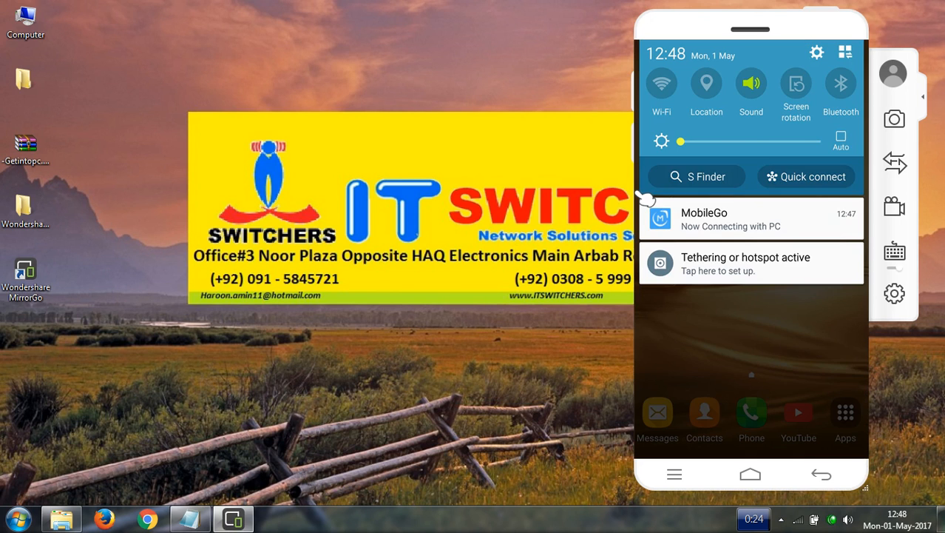
{"action": "left_click", "coordinate": [844, 52]}
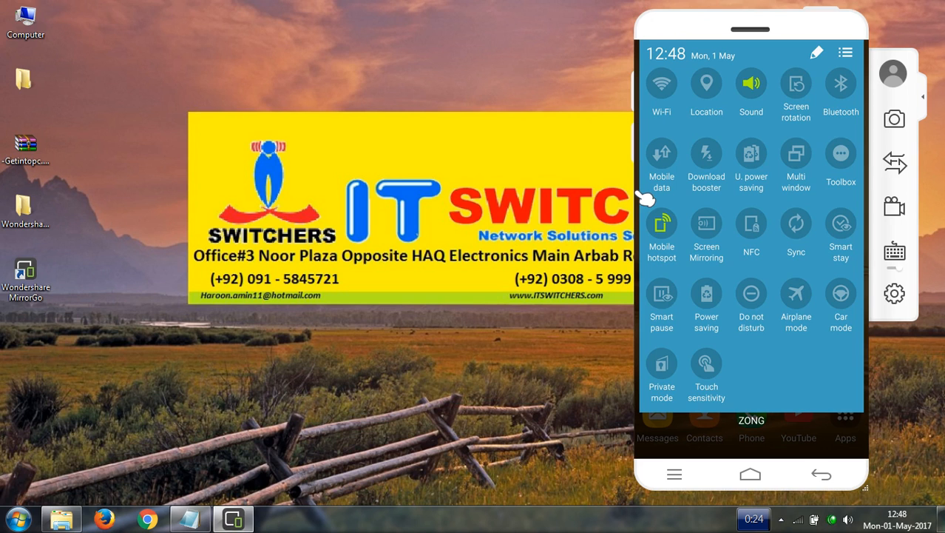
{"action": "left_click", "coordinate": [661, 228]}
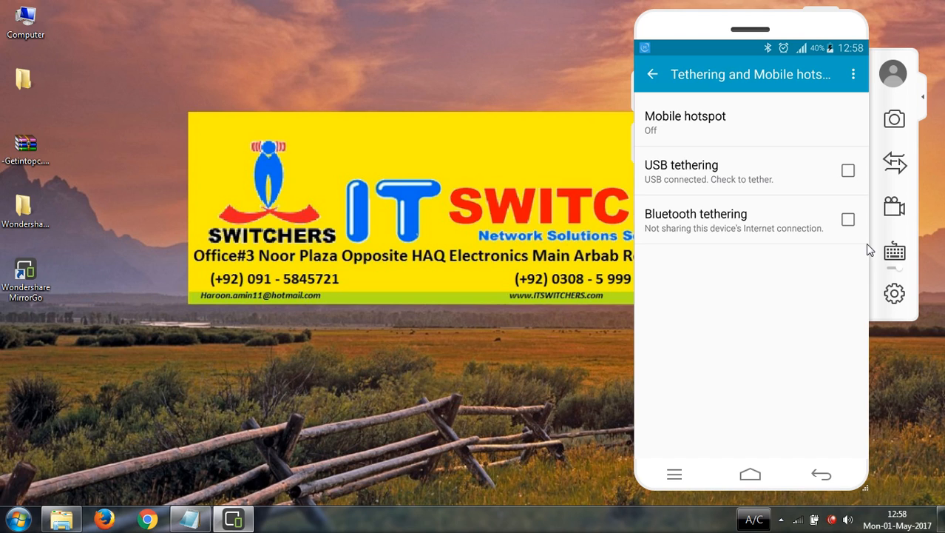
{"action": "mouse_move", "coordinate": [851, 177]}
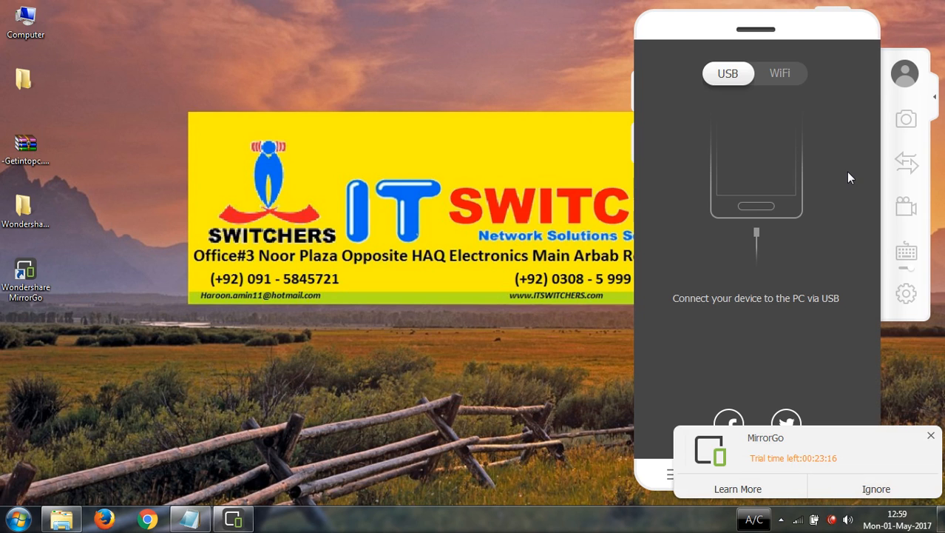
- Close MirrorGo, dismiss the trial notice and relaunch it from the desktop shortcut
{"action": "left_click", "coordinate": [876, 488]}
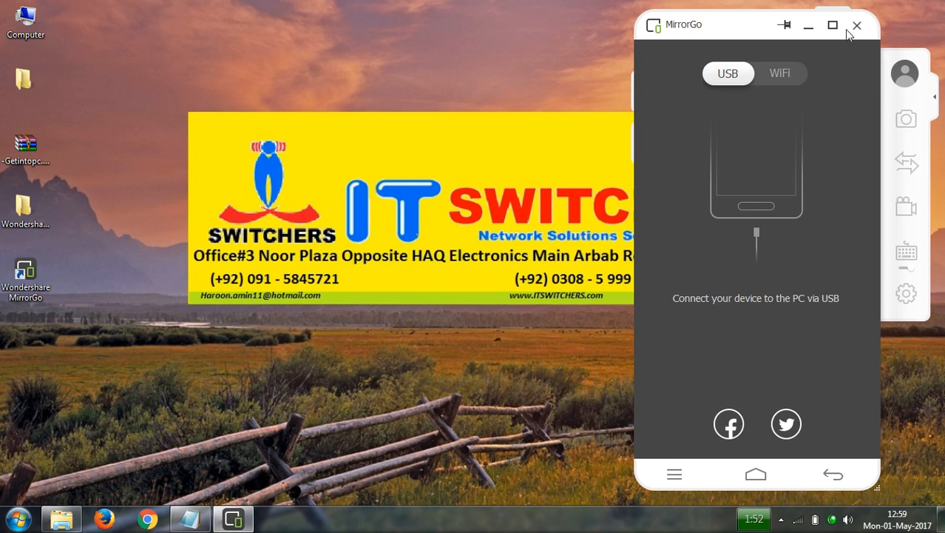
{"action": "left_click", "coordinate": [858, 25]}
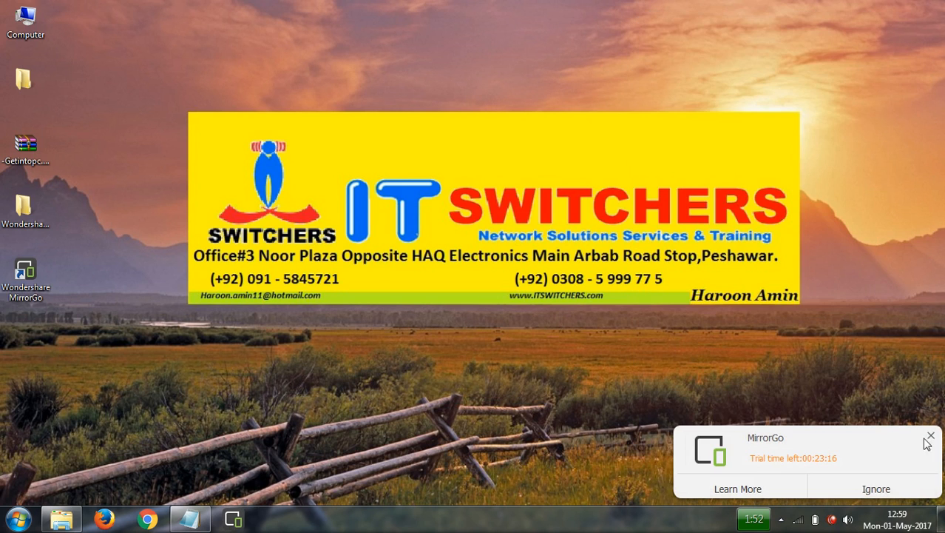
{"action": "left_click", "coordinate": [931, 435]}
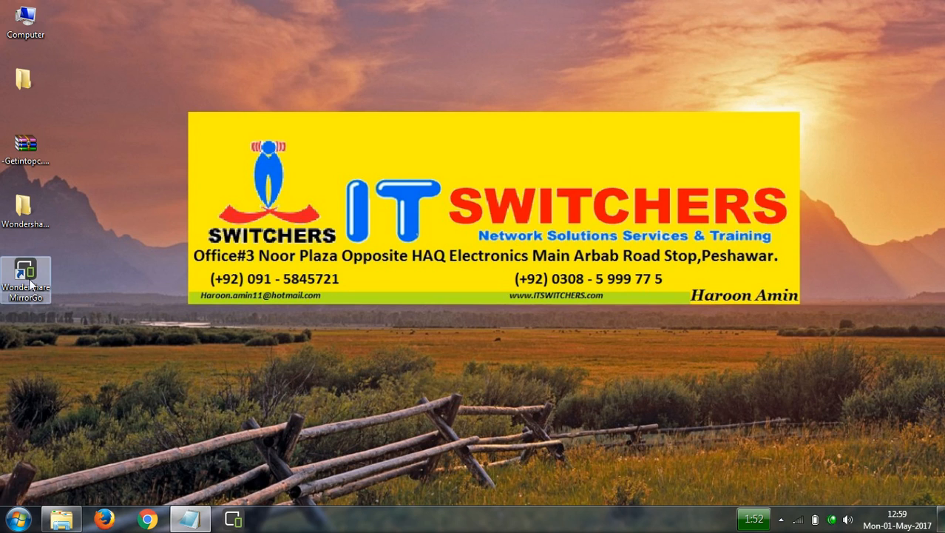
{"action": "double_click", "coordinate": [27, 279]}
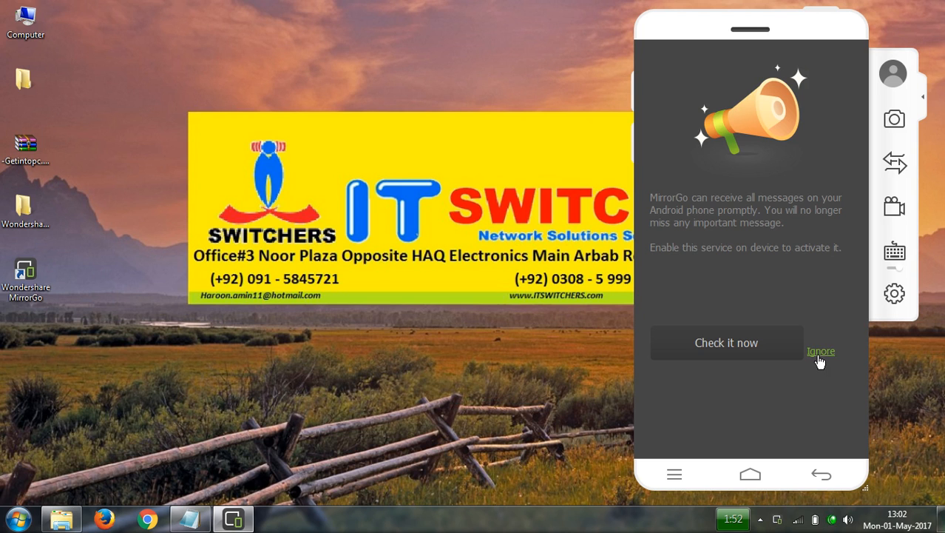
- Ignore the message notification offer to show the mirrored phone screen
{"action": "left_click", "coordinate": [821, 351]}
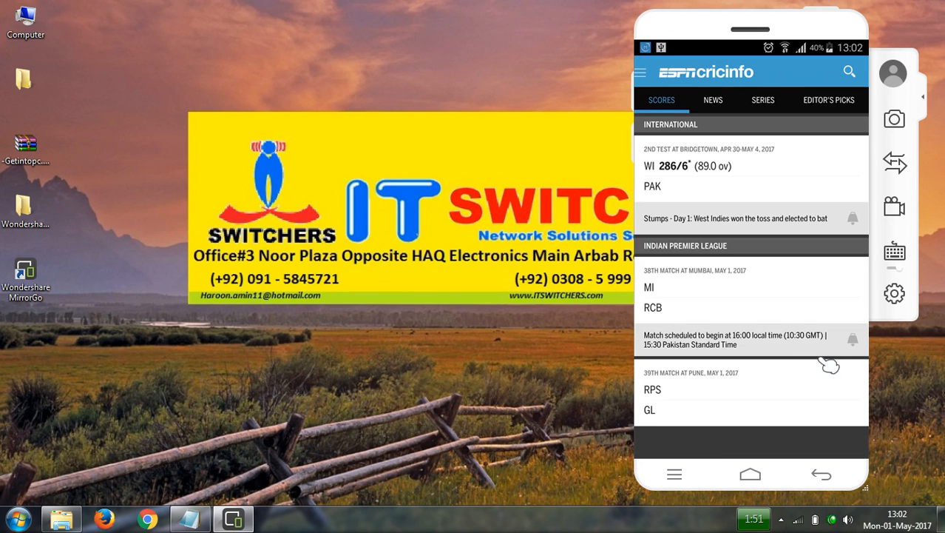
{"action": "mouse_move", "coordinate": [907, 46]}
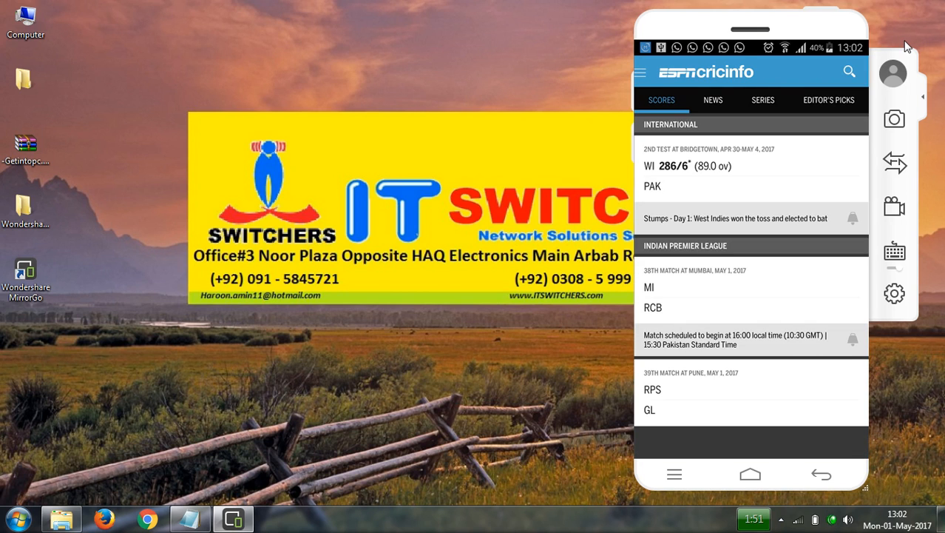